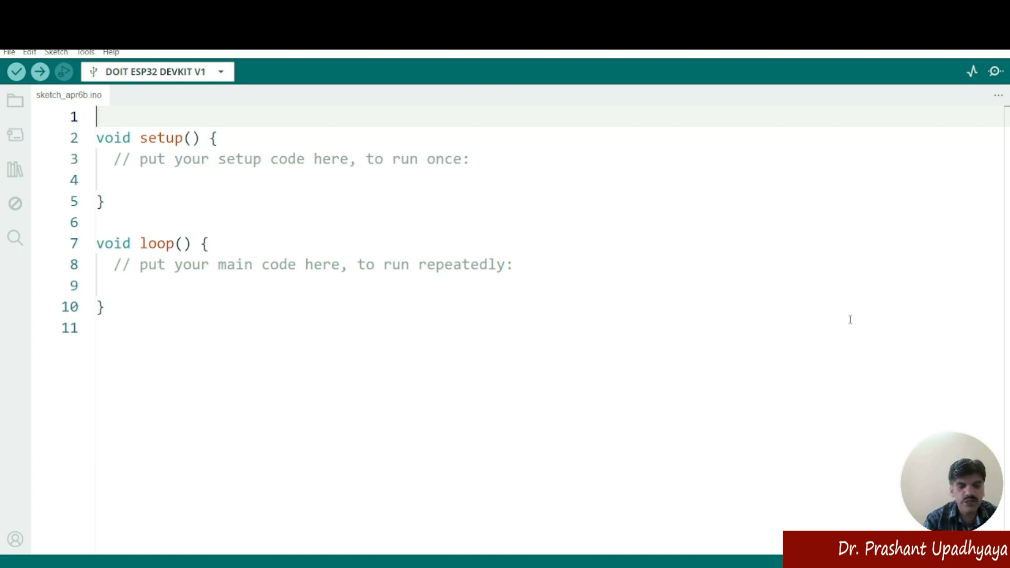
Add the comment '// LED Blink' as the sketch's first line.
text(//)
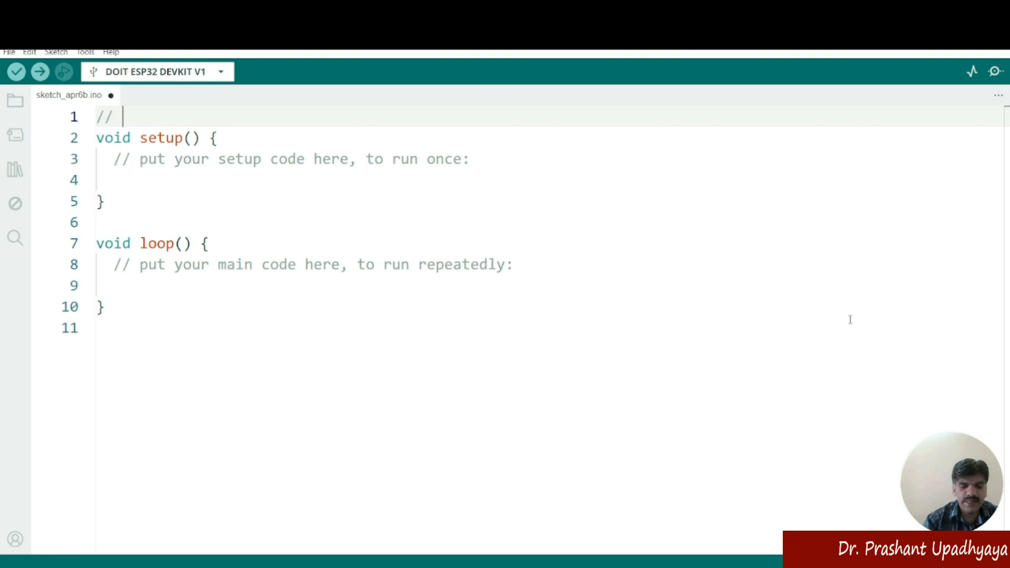
text(LED Blink)
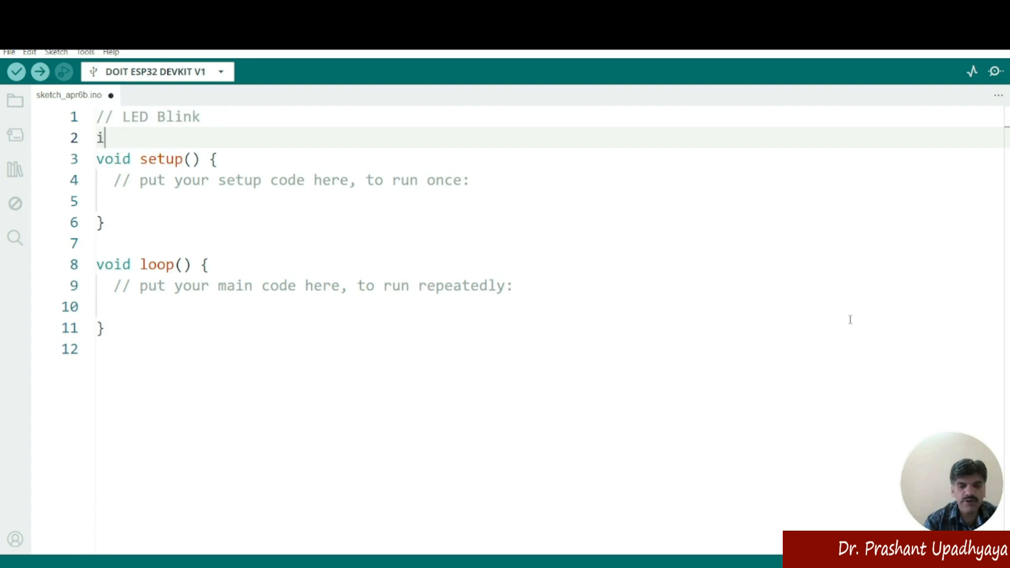
text(nt)
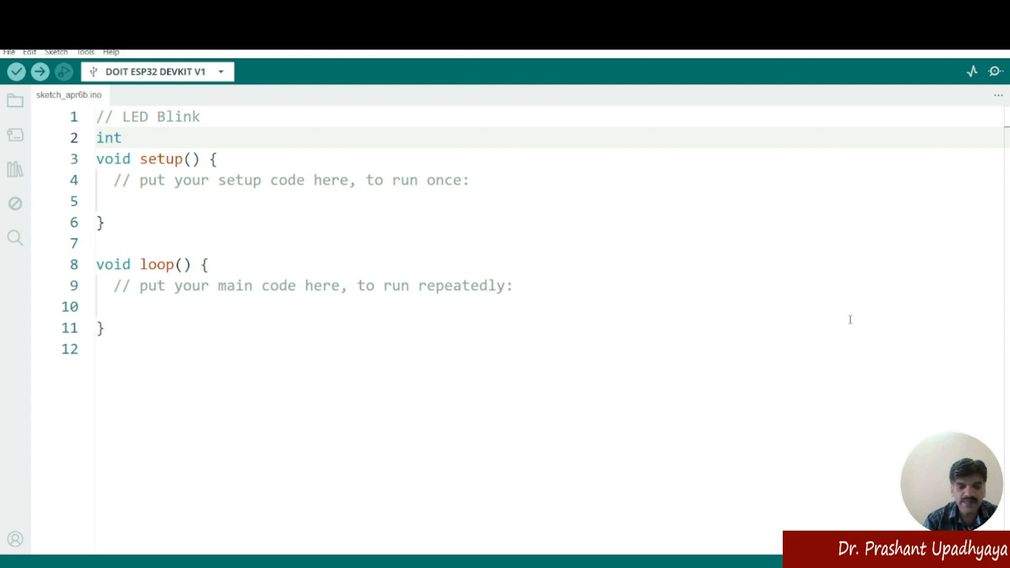
Declare int led = 2 on line 2, above setup.
text(led)
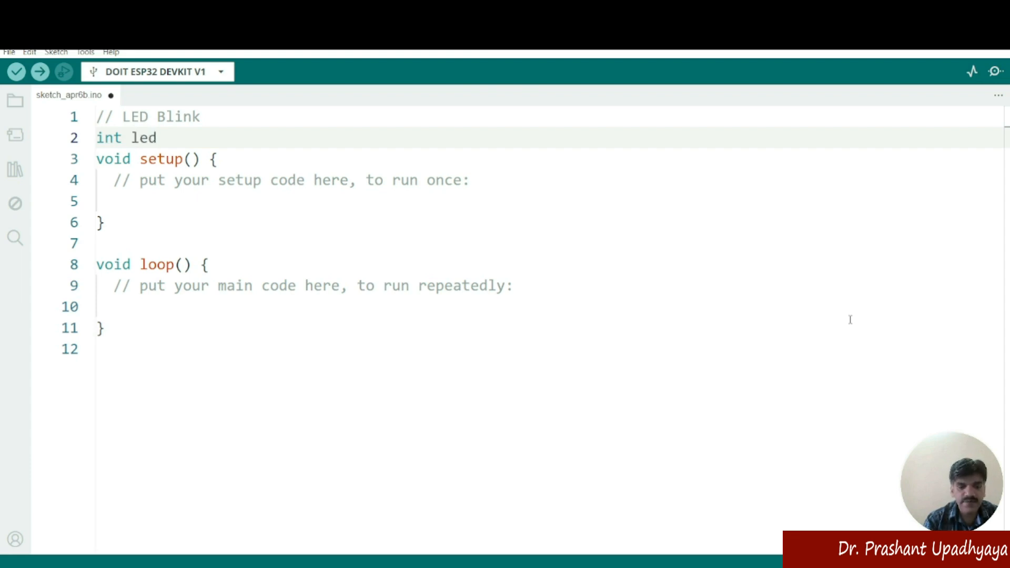
text(=)
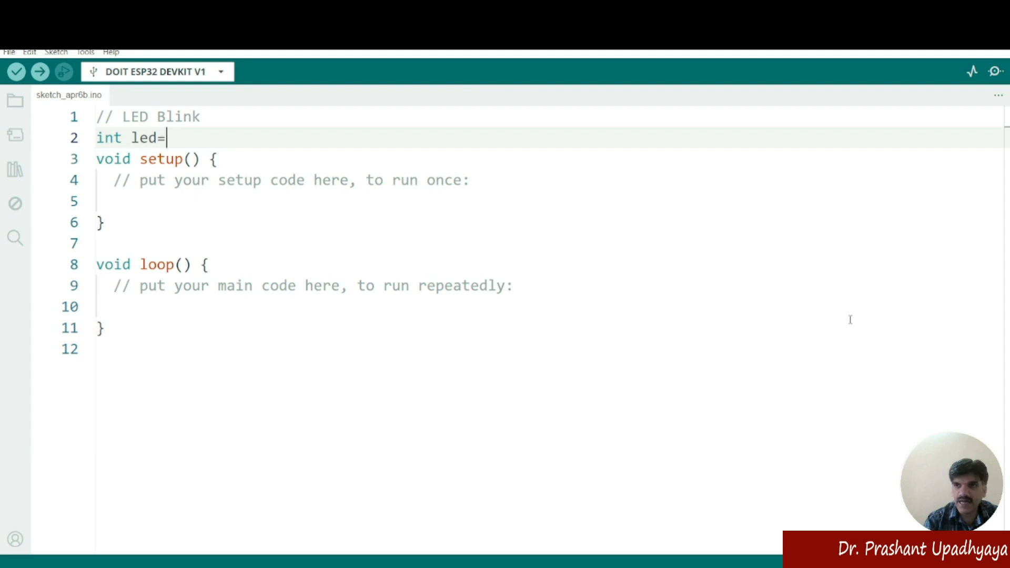
text(2;)
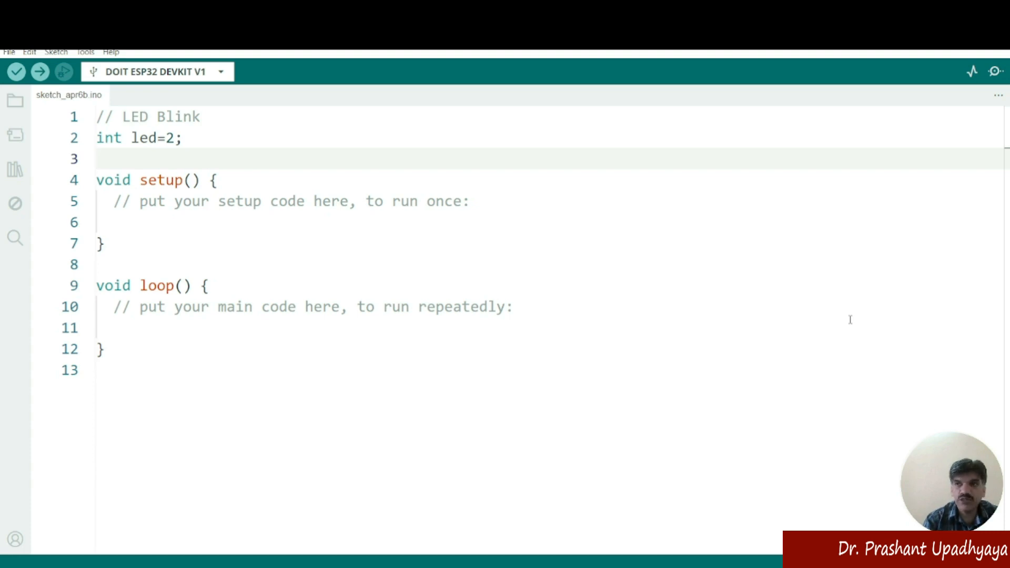
Declare int waittimeON = 2000 below the led variable.
text(int)
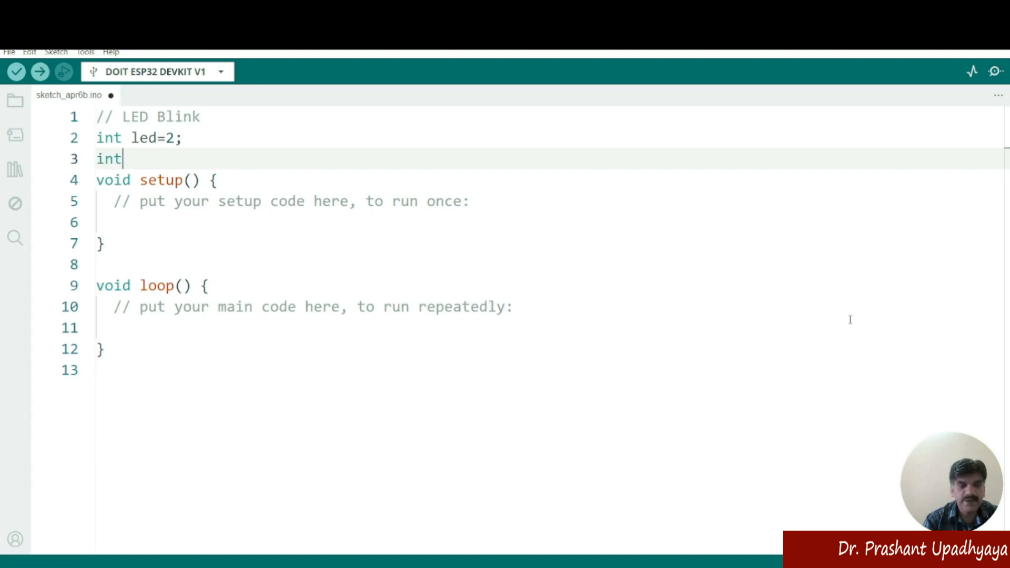
text(wait)
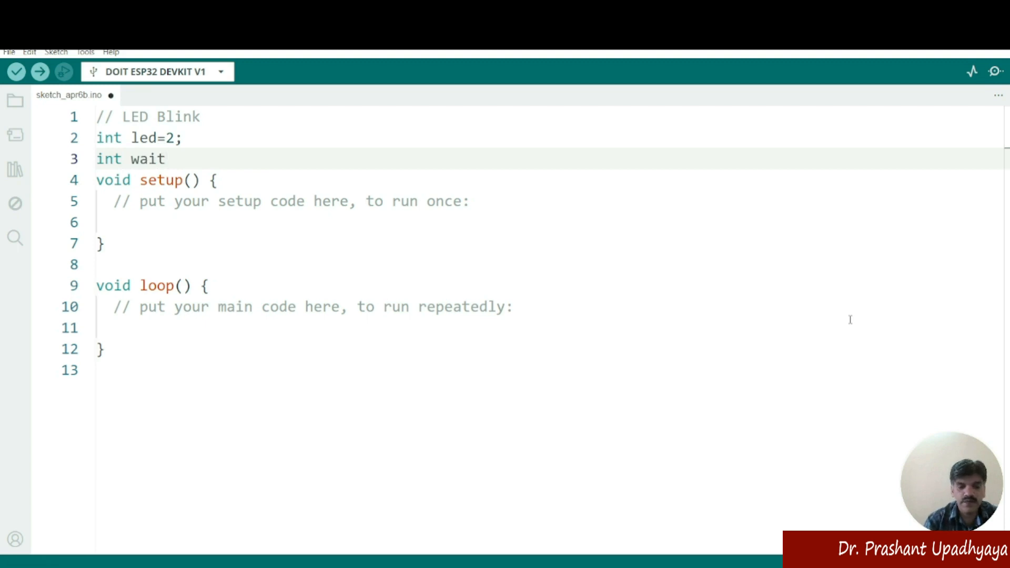
text(timeON)
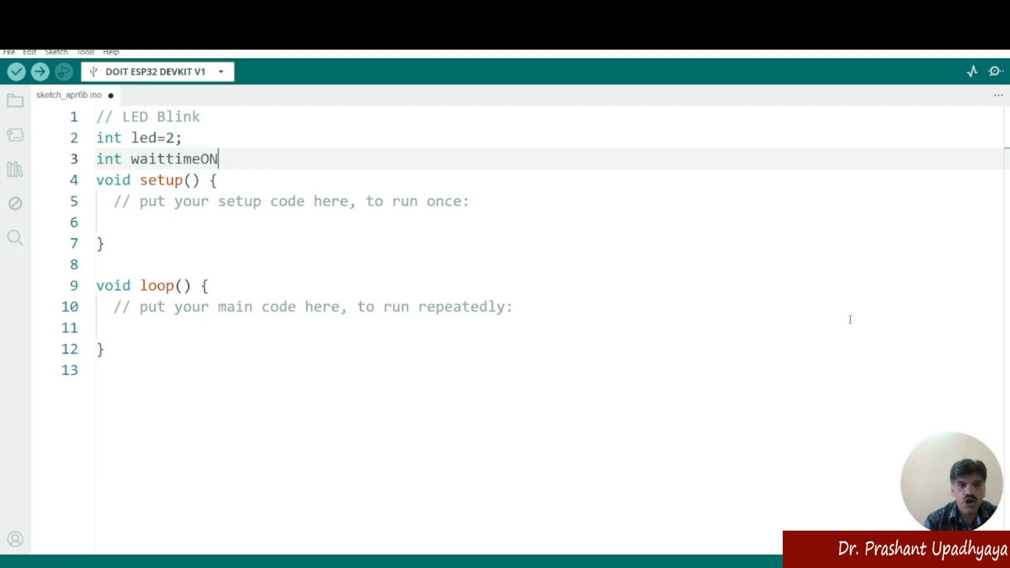
text(=)
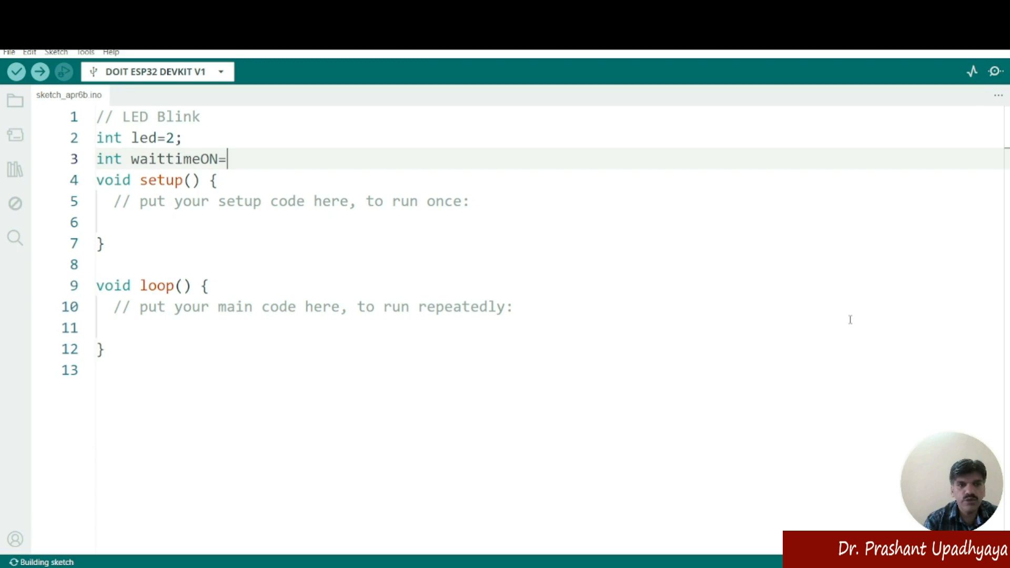
text(2000;)
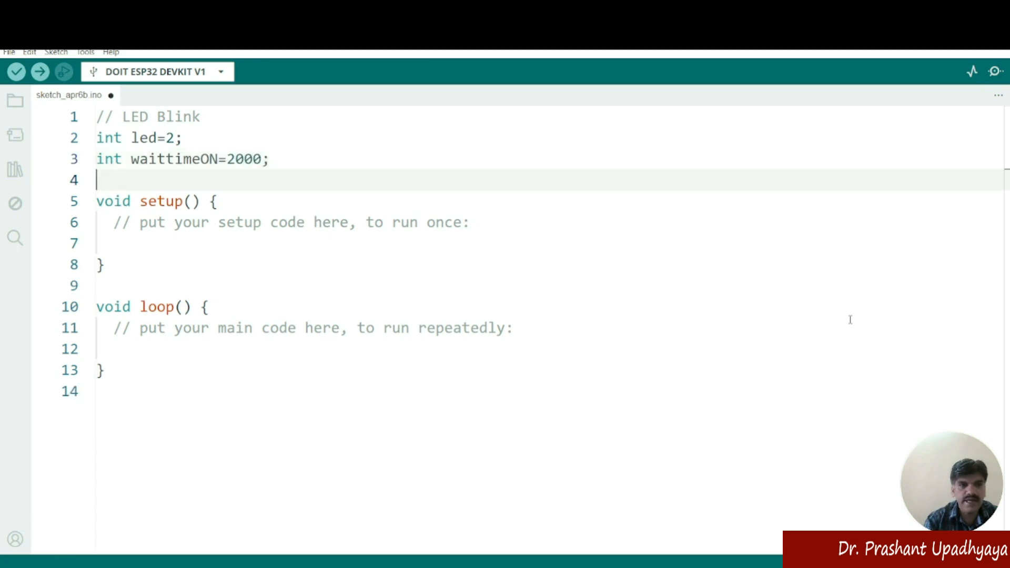
Declare int waittimeOFF = 500 on the following line.
text(int wa)
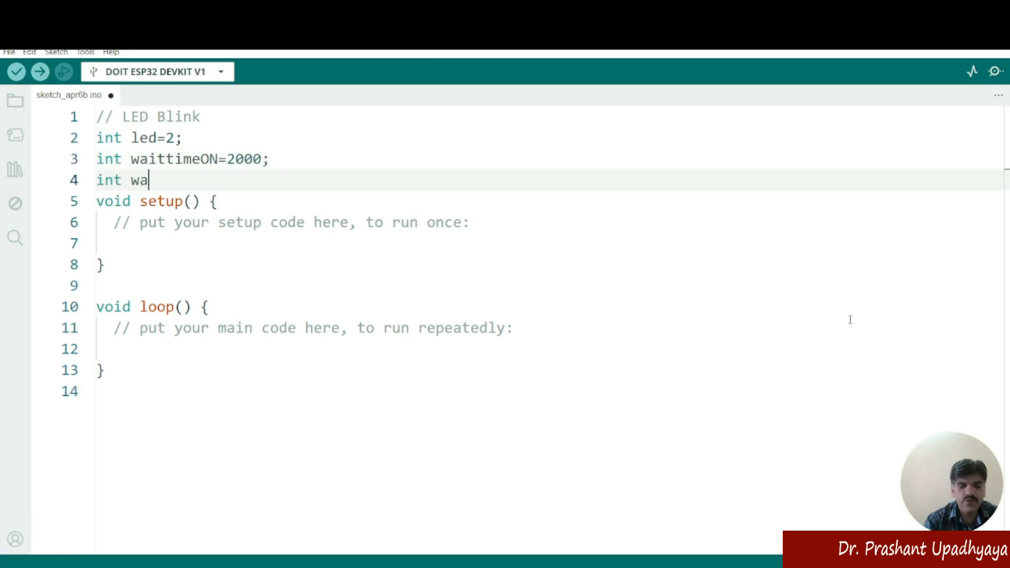
text(ittime)
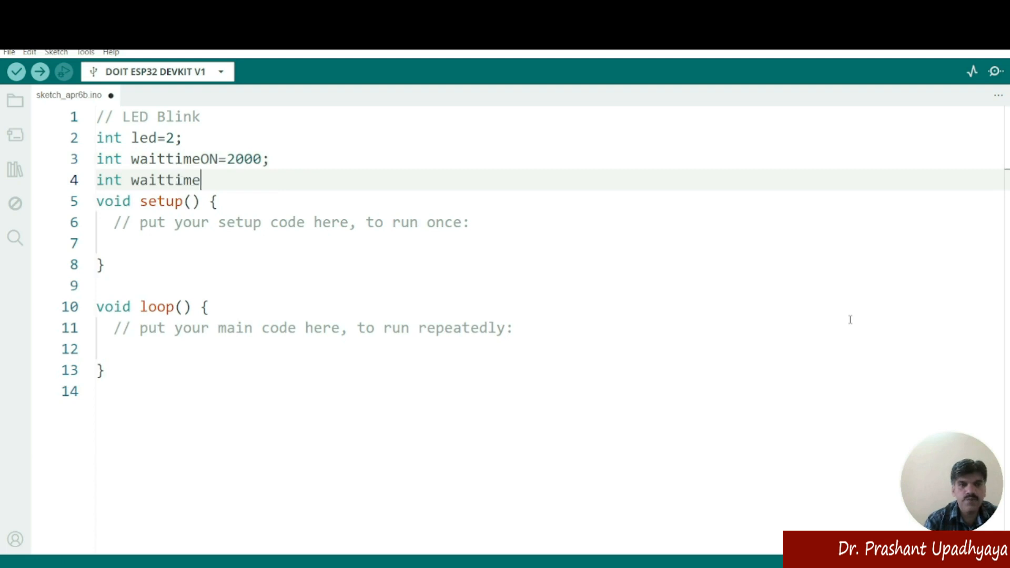
text(OFF)
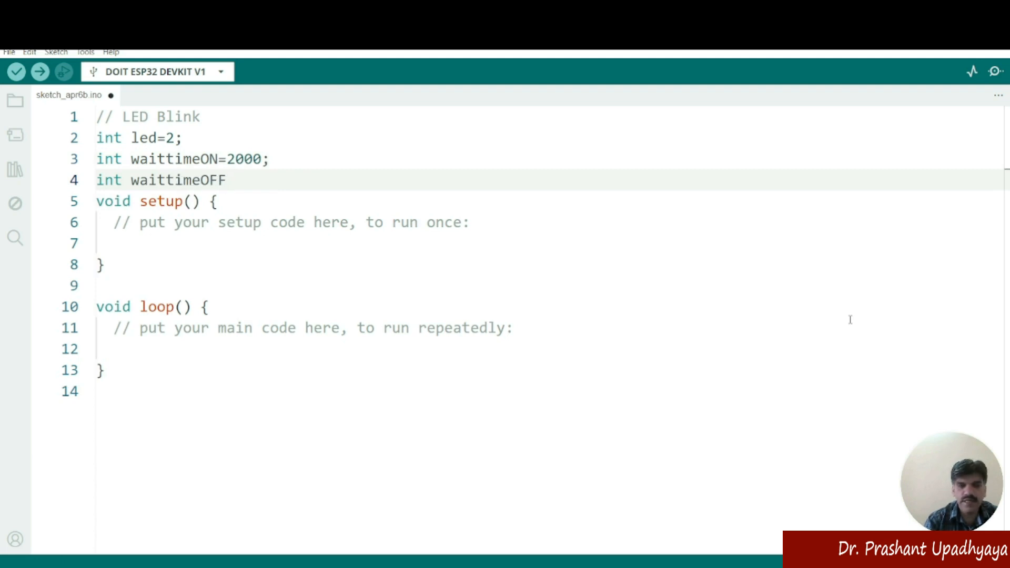
text(=500)
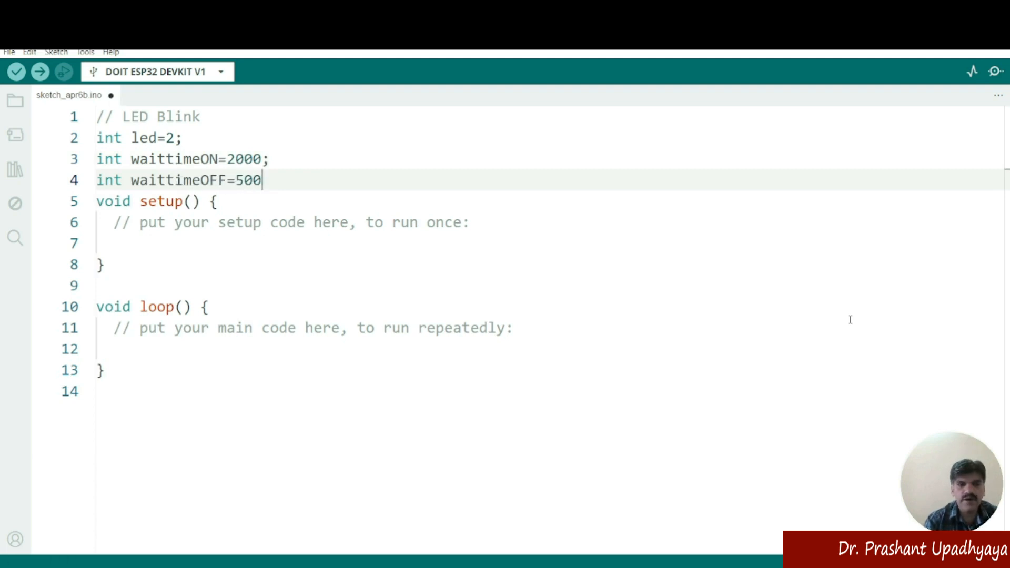
text(;)
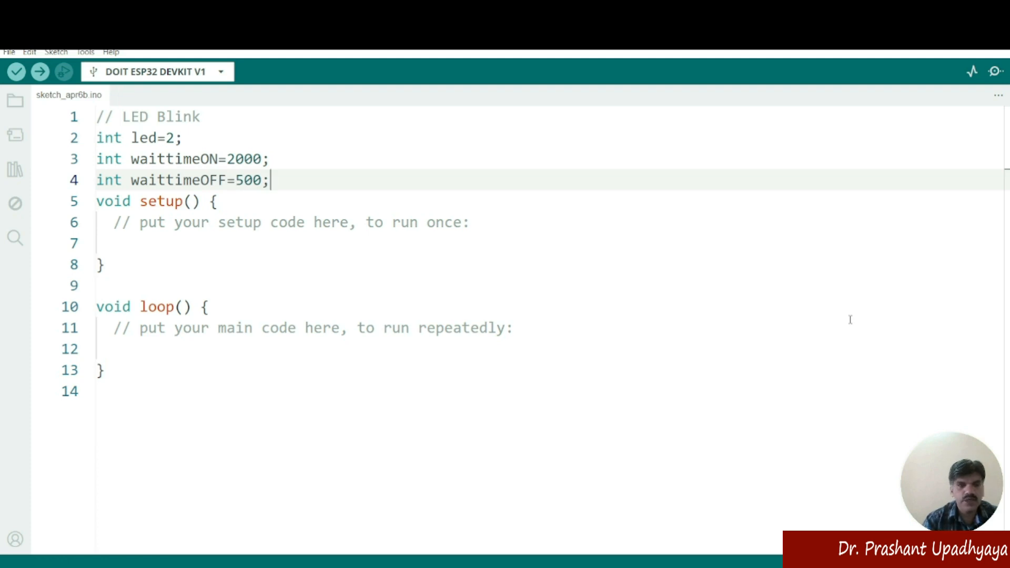
click(15, 72)
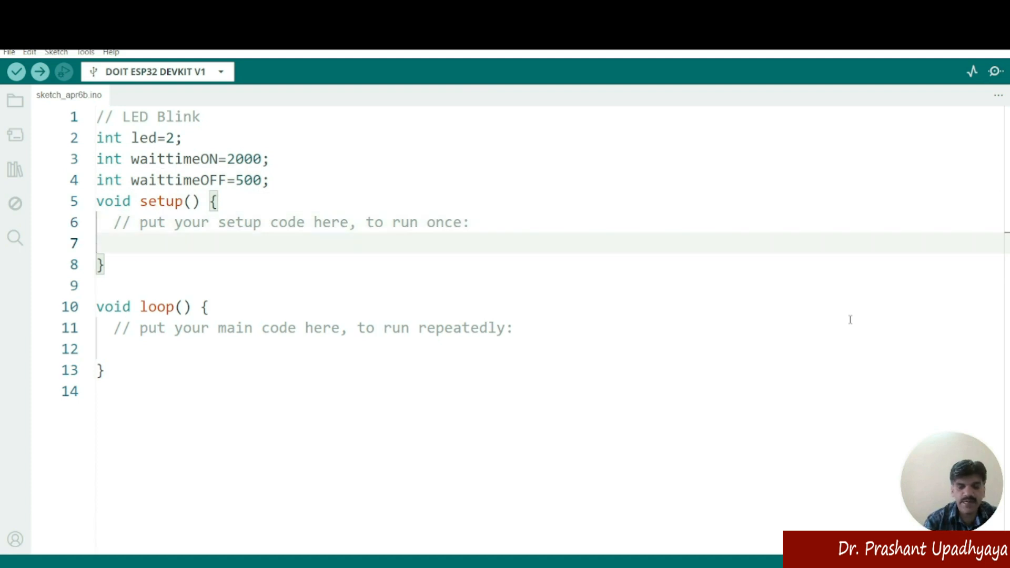
Write pinMode(led, OUTPUT); inside setup().
text(pin)
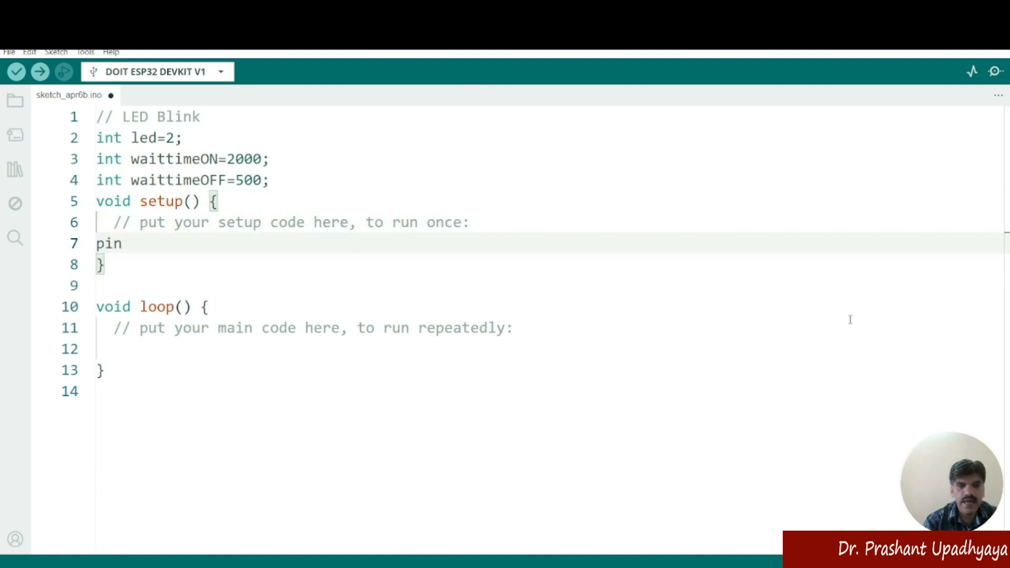
text(M)
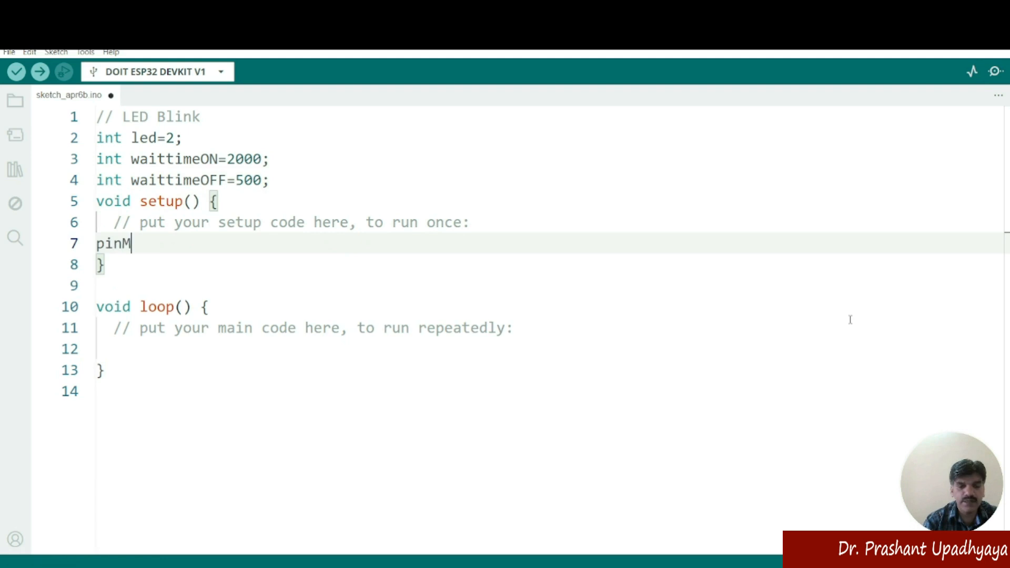
text(ode())
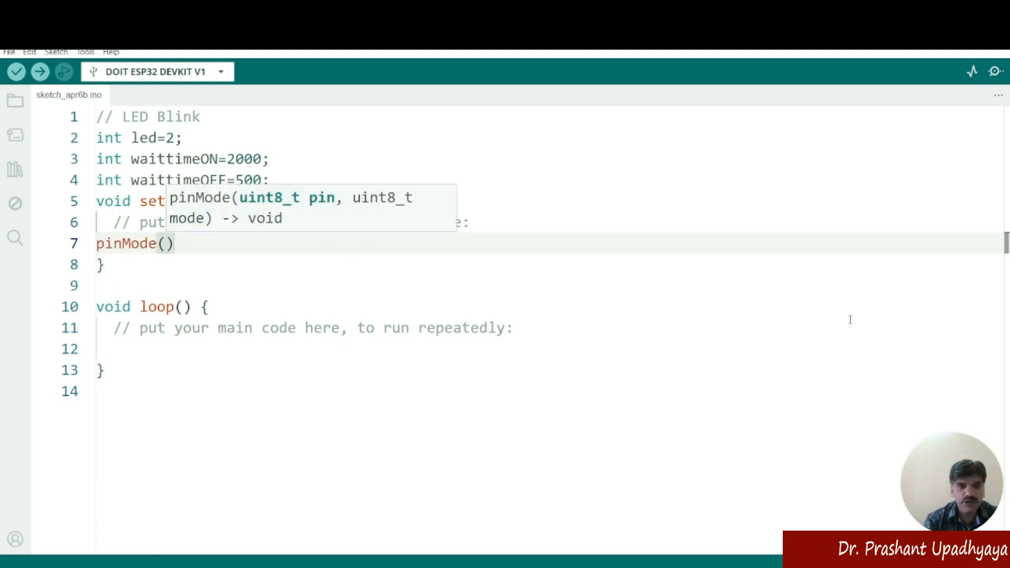
text(led)
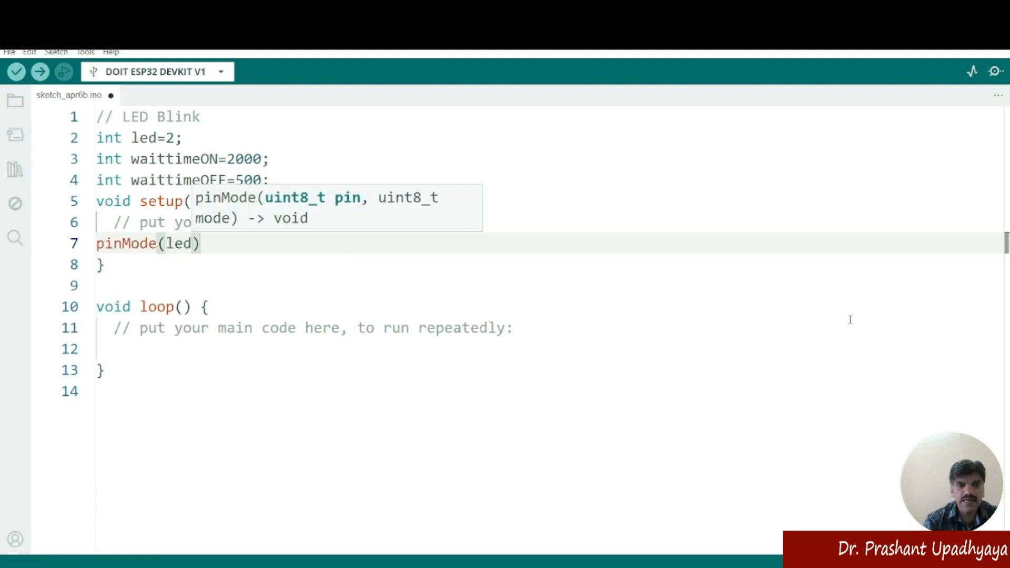
click(16, 71)
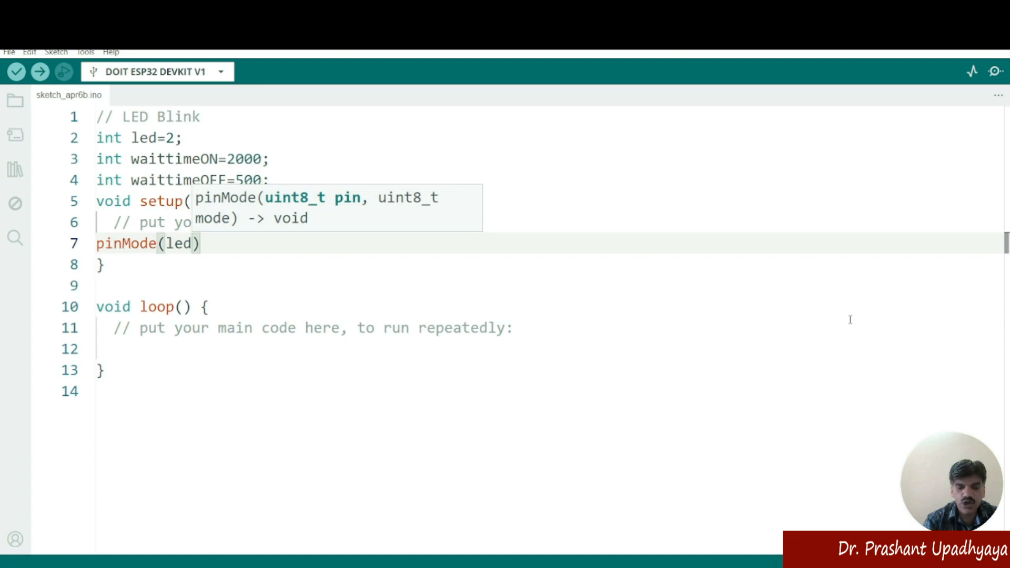
text(,)
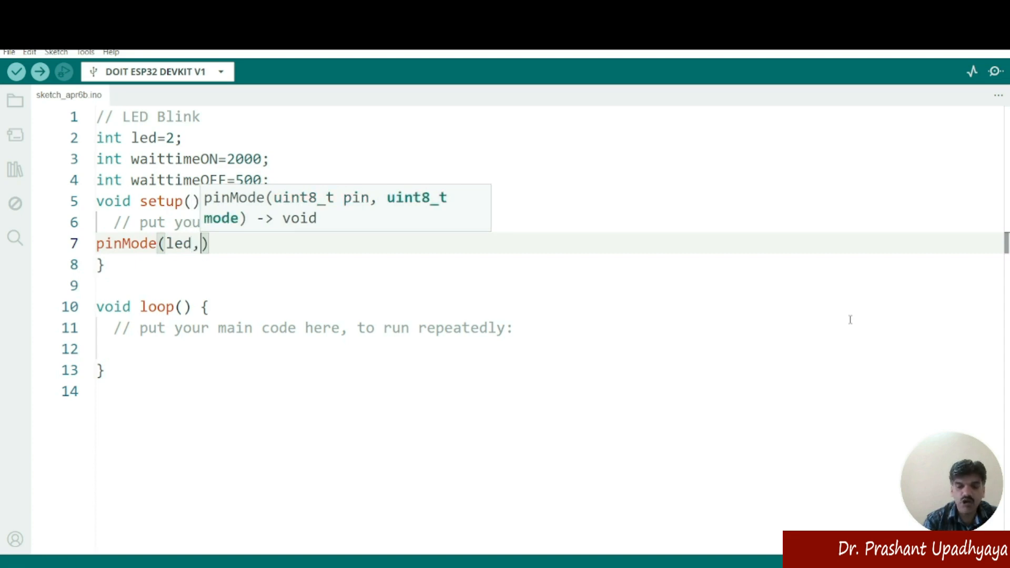
text(OUTPUT);)
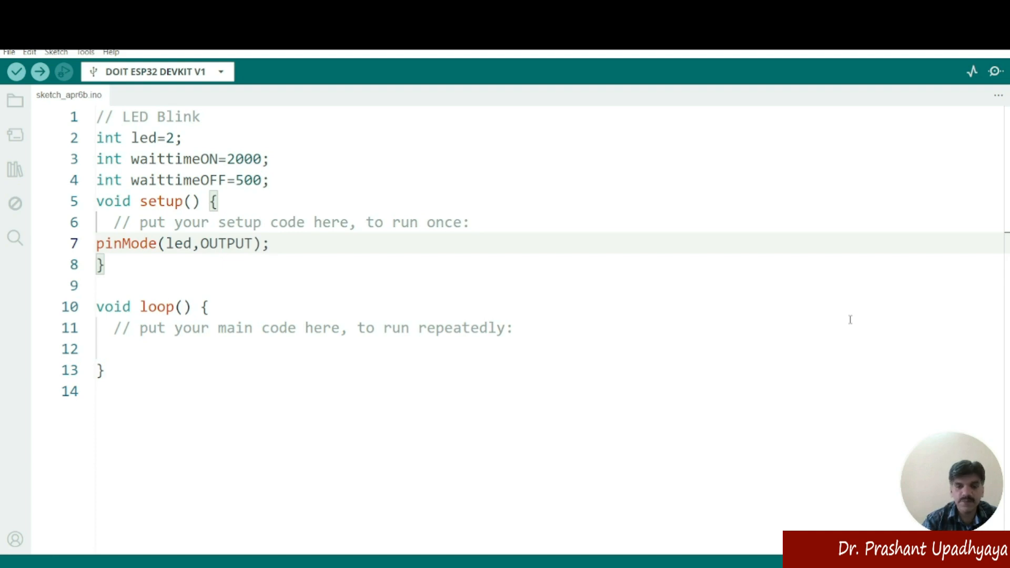
click(271, 244)
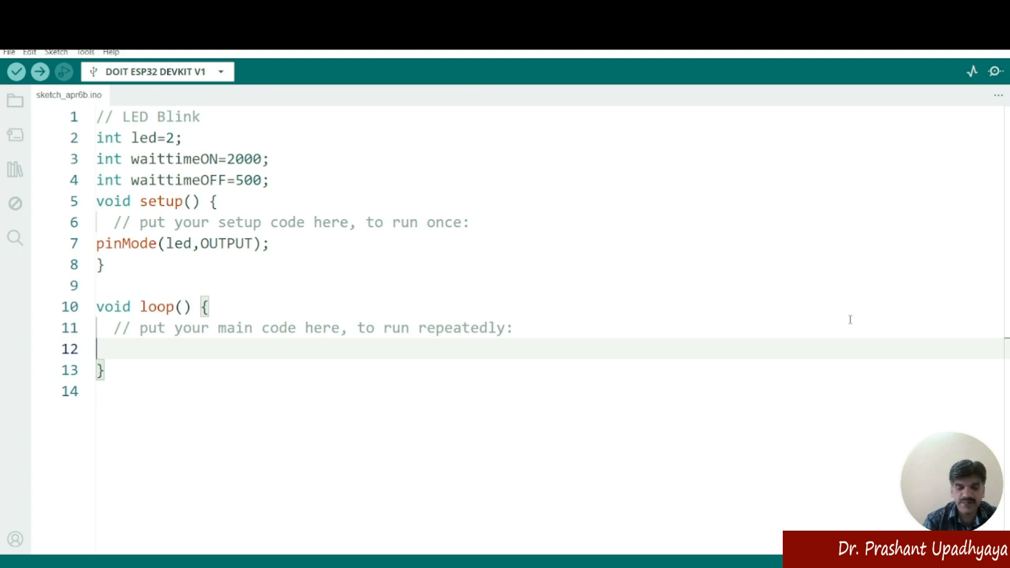
Write digitalWrite(led, HIGH); as the first line of loop().
text(digita)
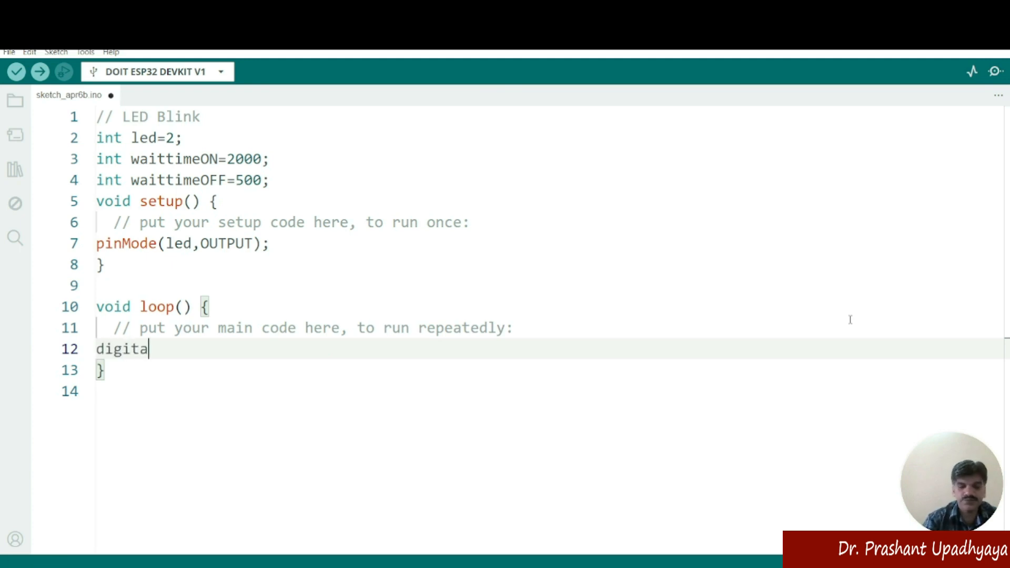
text(lWrite)
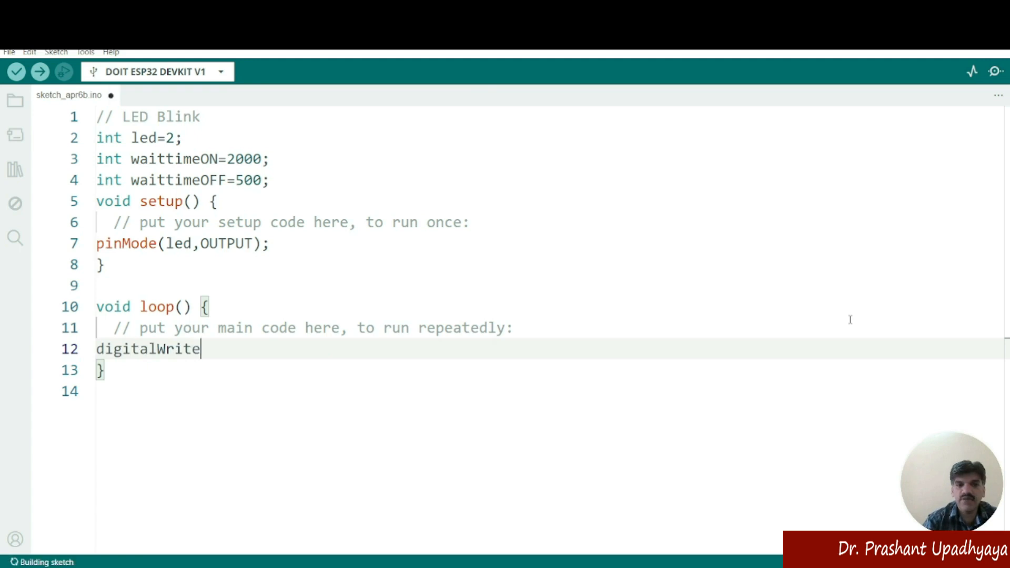
key(ctrl+s)
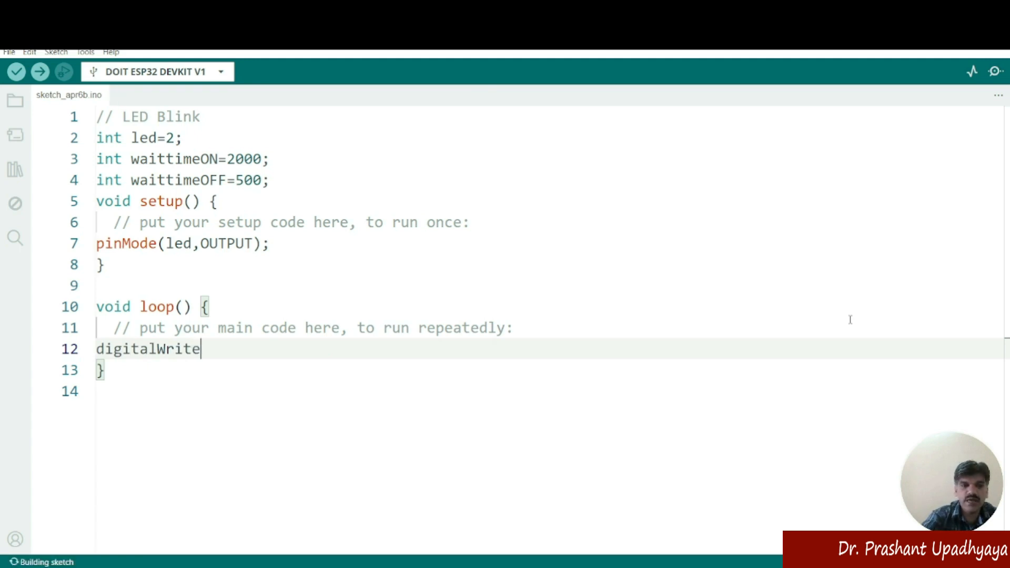
text(()
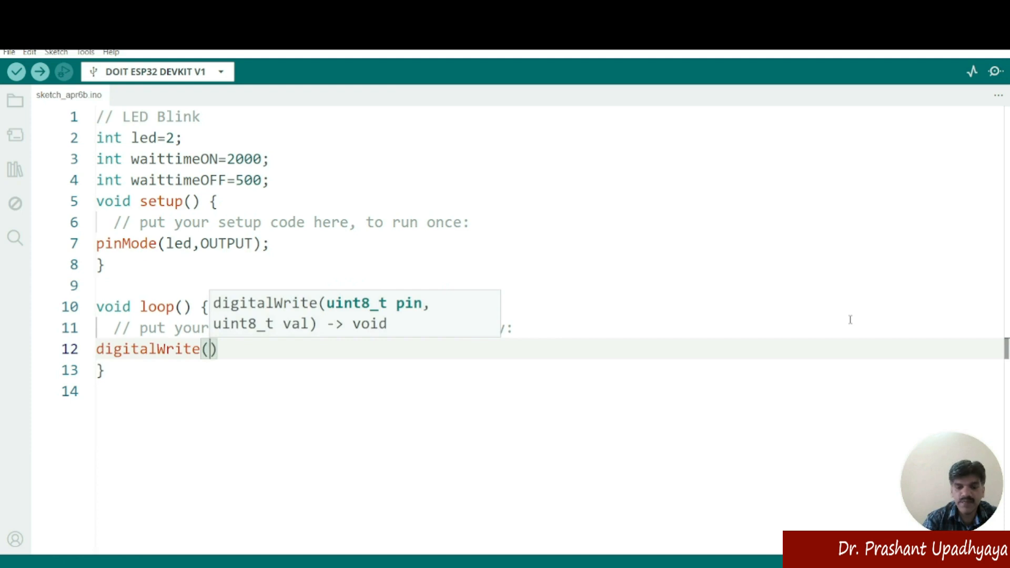
text(1)
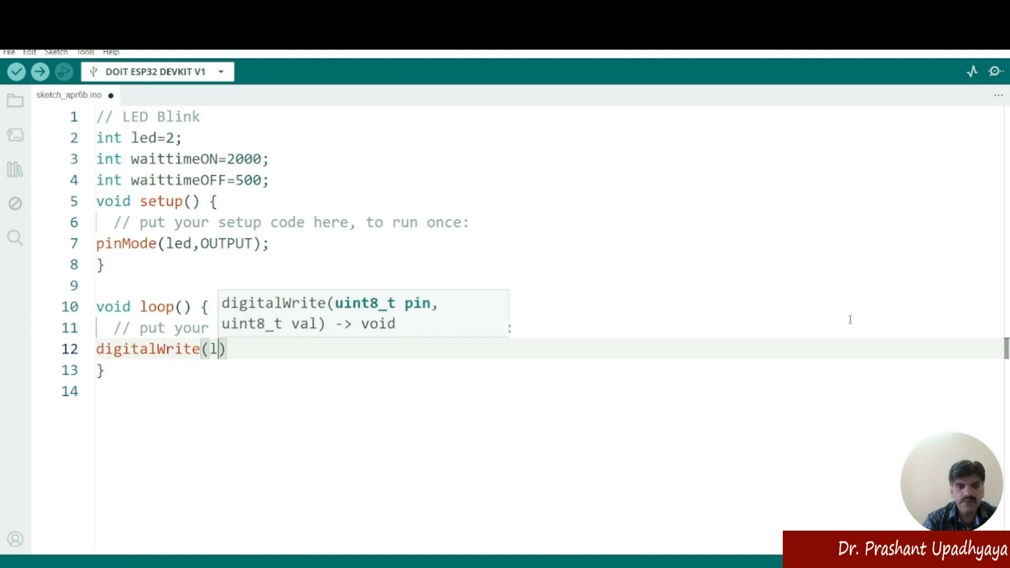
text(ed)
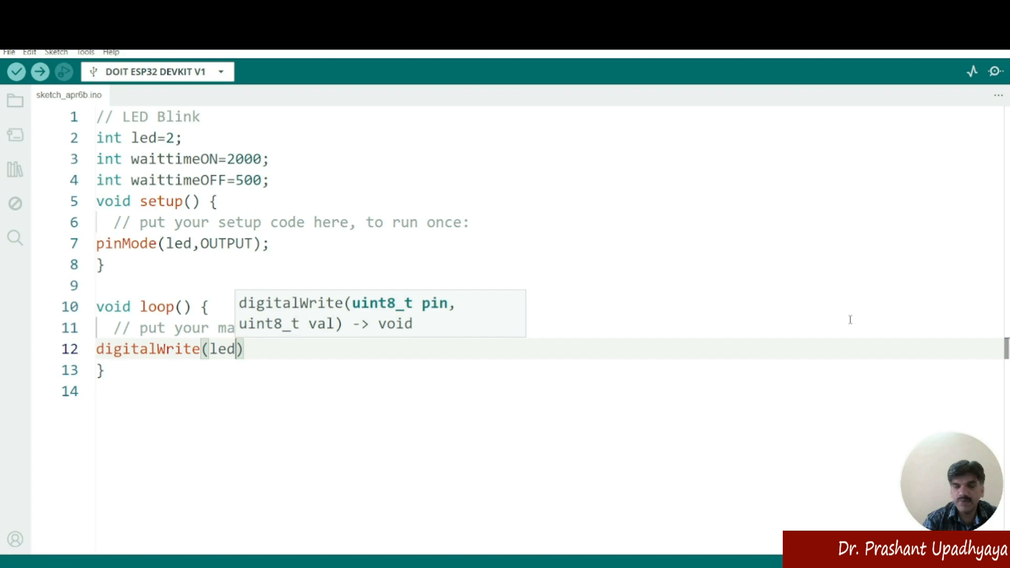
text(,)
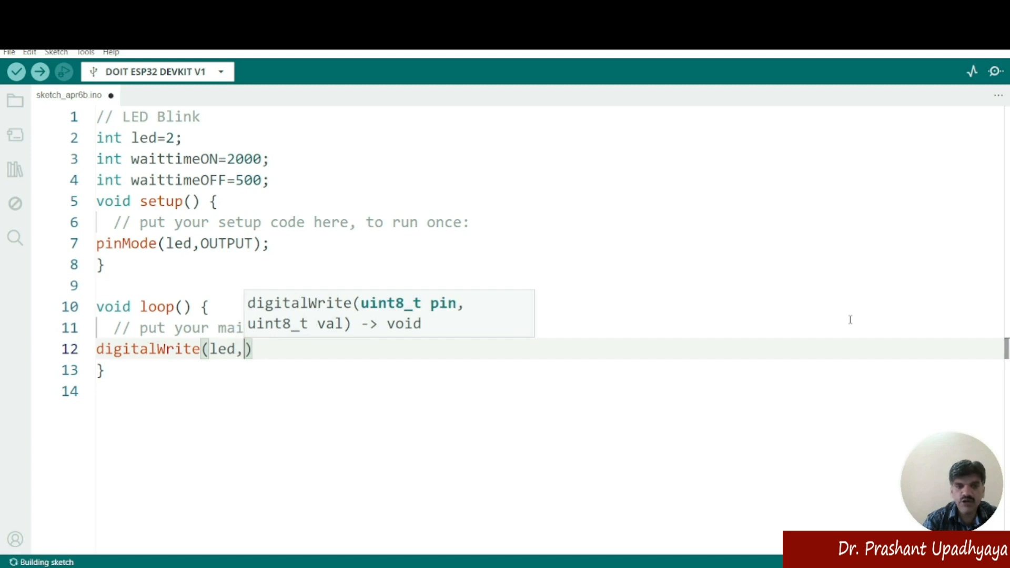
text(HIGH);)
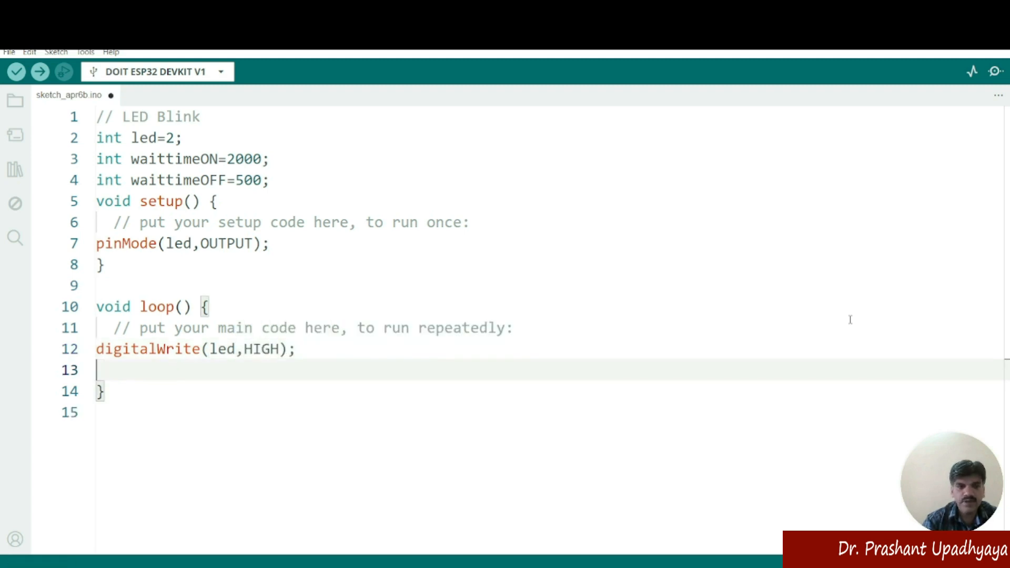
Add delay(waittimeON); on the next line of loop().
click(15, 71)
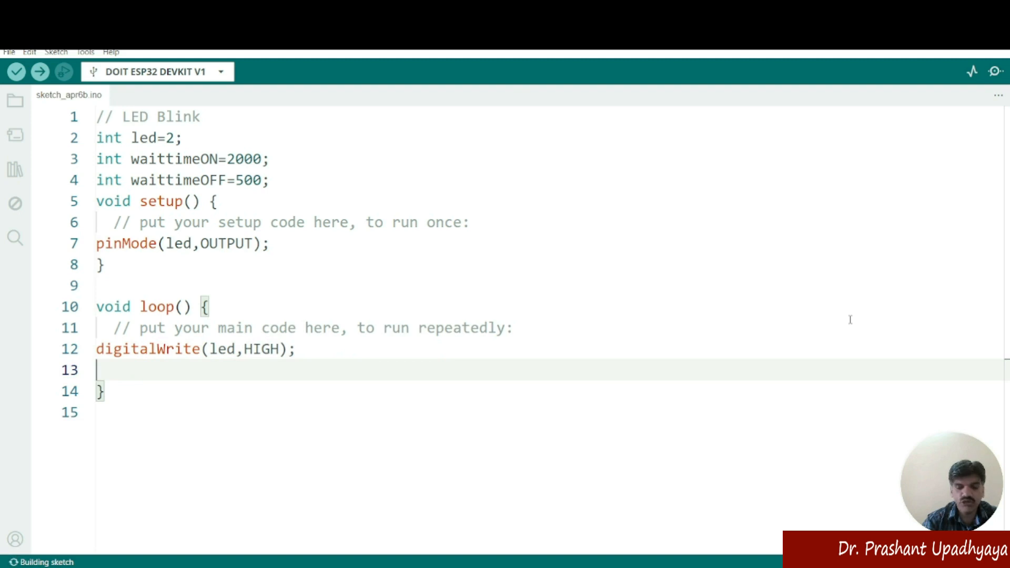
text(delay)
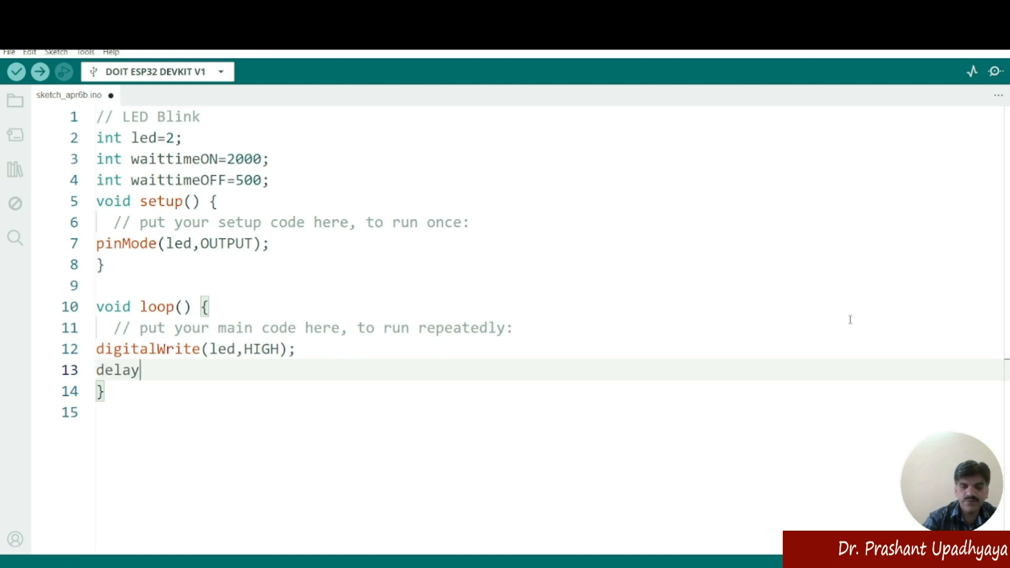
text(()
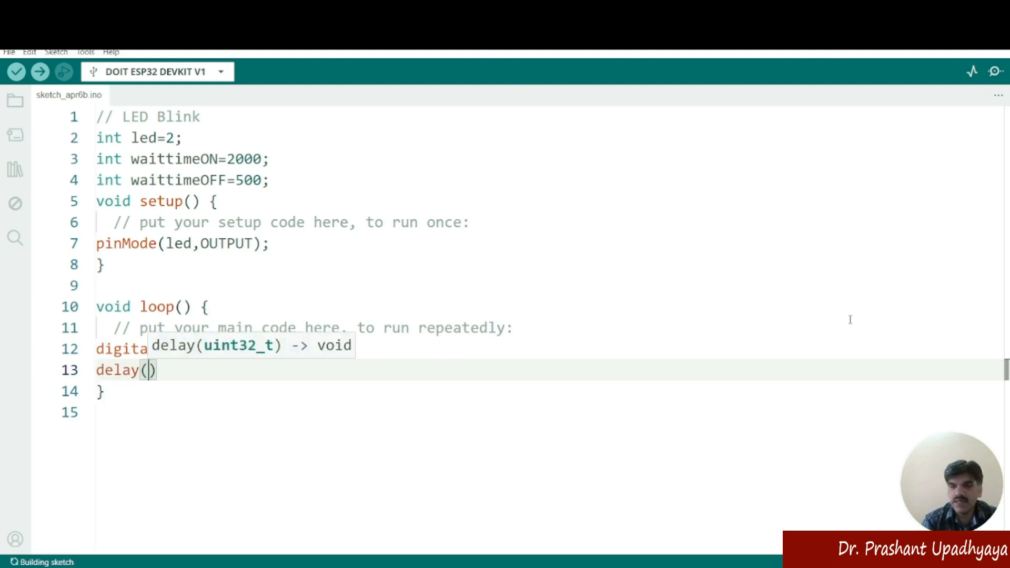
text(waittimeON)
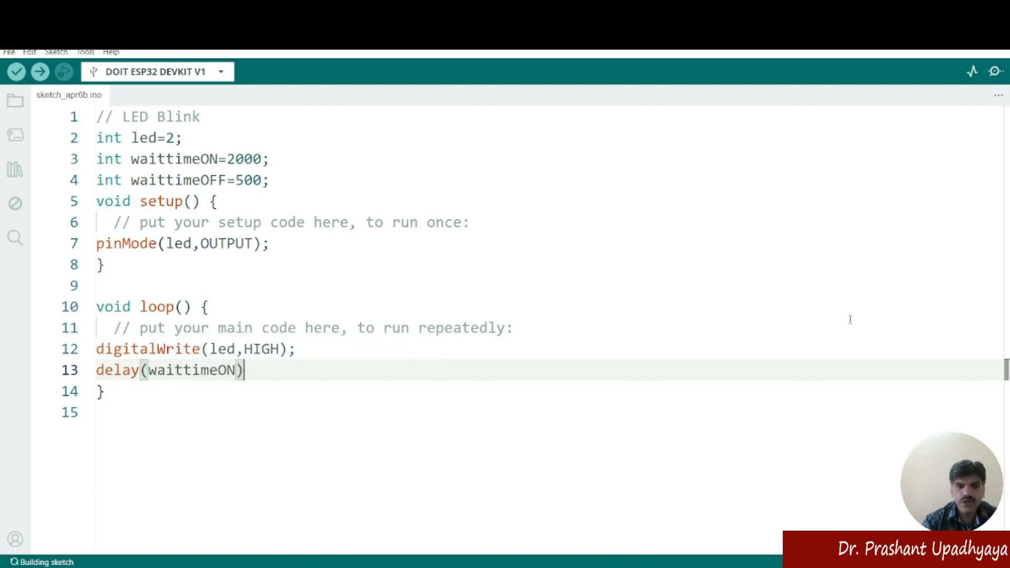
text(;)
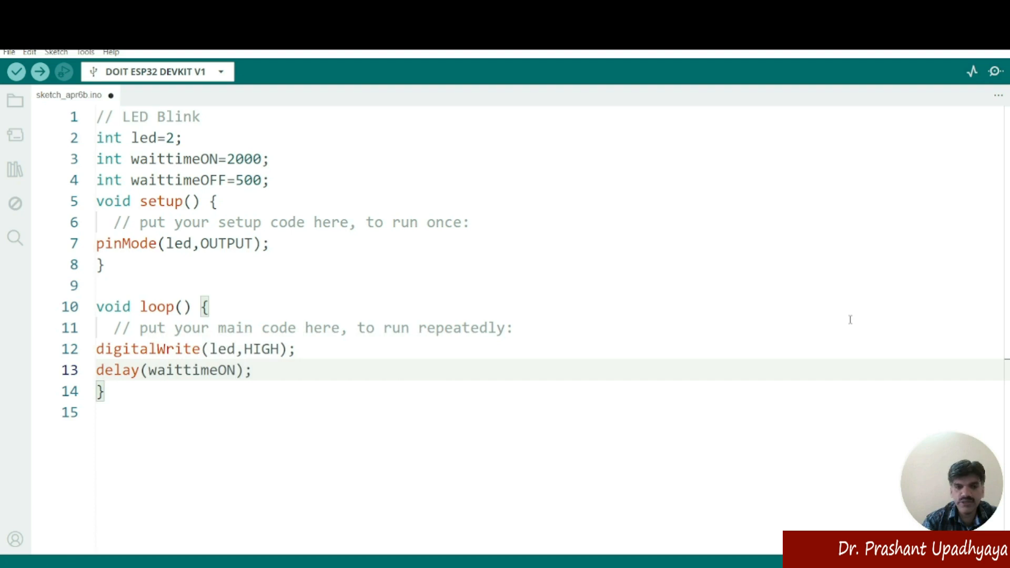
key(Enter)
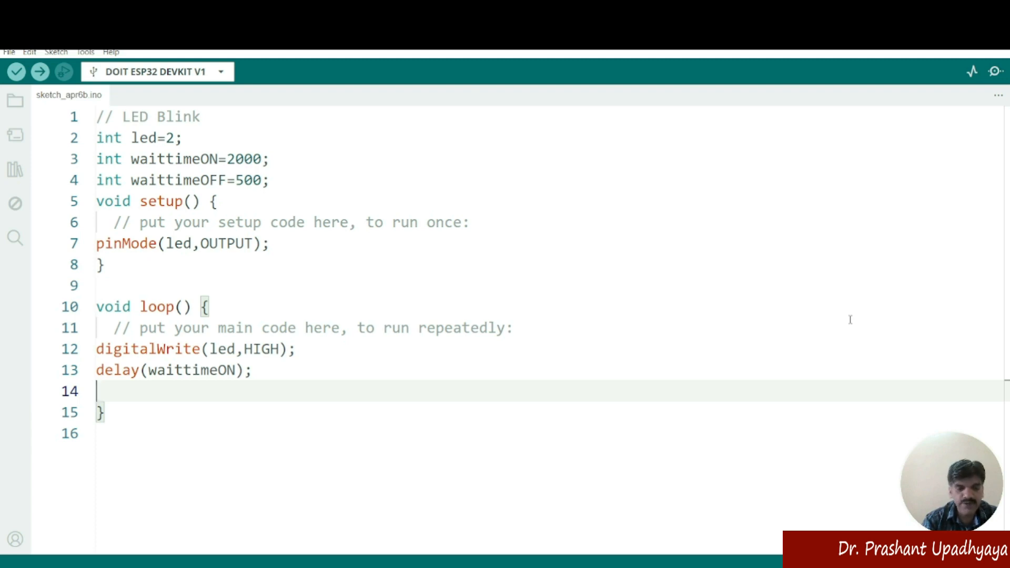
Add digitalWrite(led, LOW); and delay(waittimeOFF); after the first delay.
text(digital)
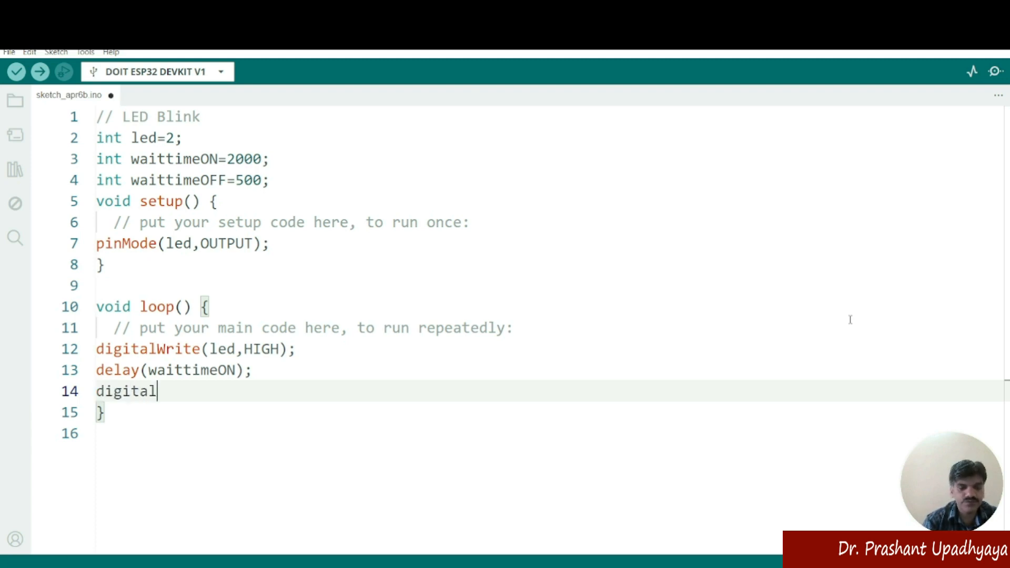
text(Write)
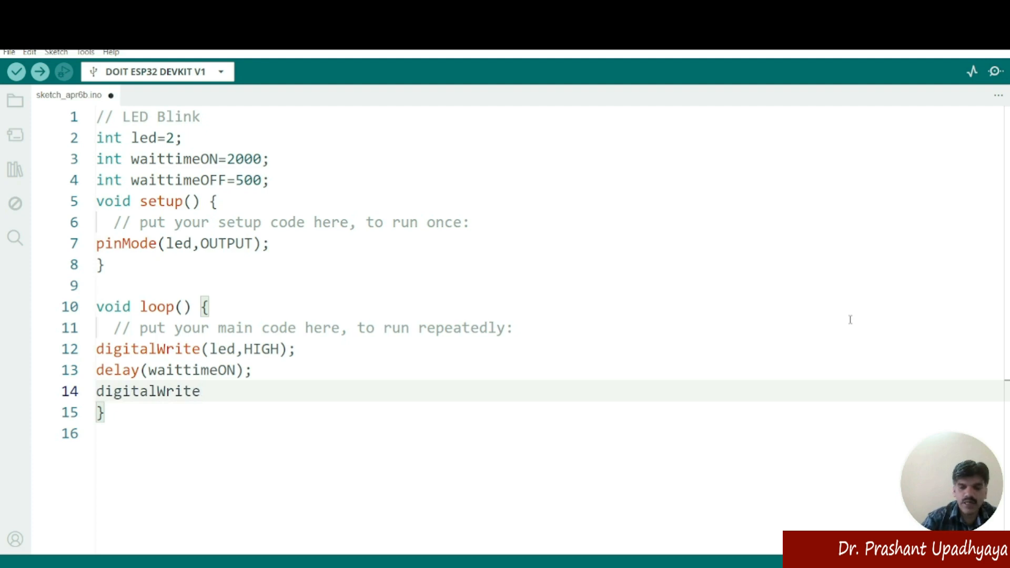
text(()
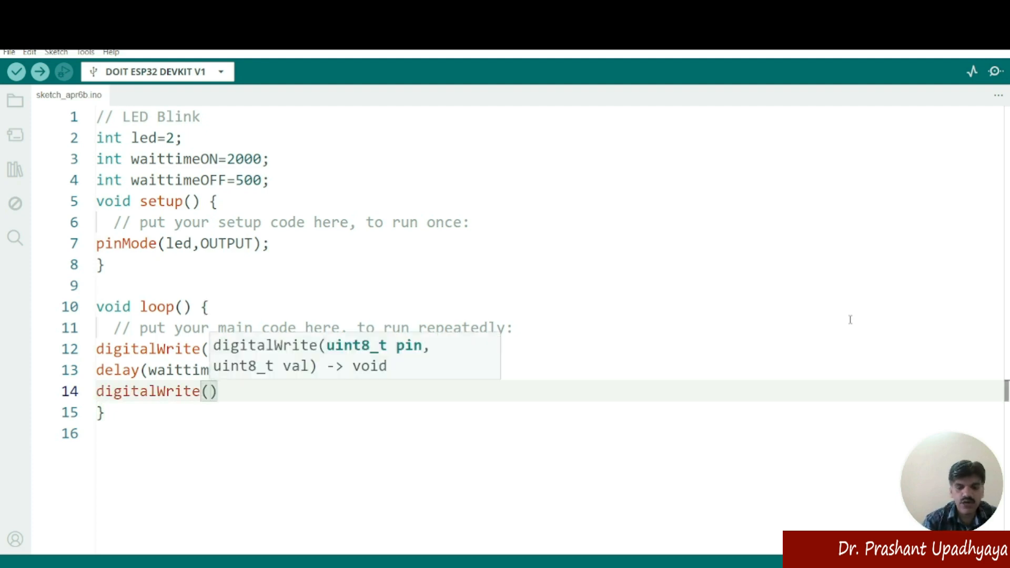
text(led)
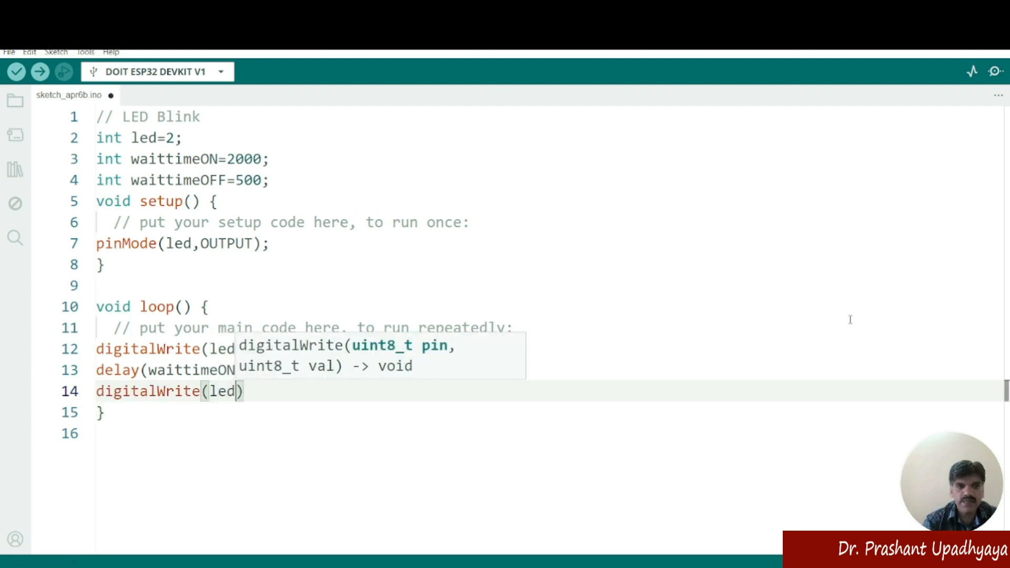
text(,LOW)
text(de)
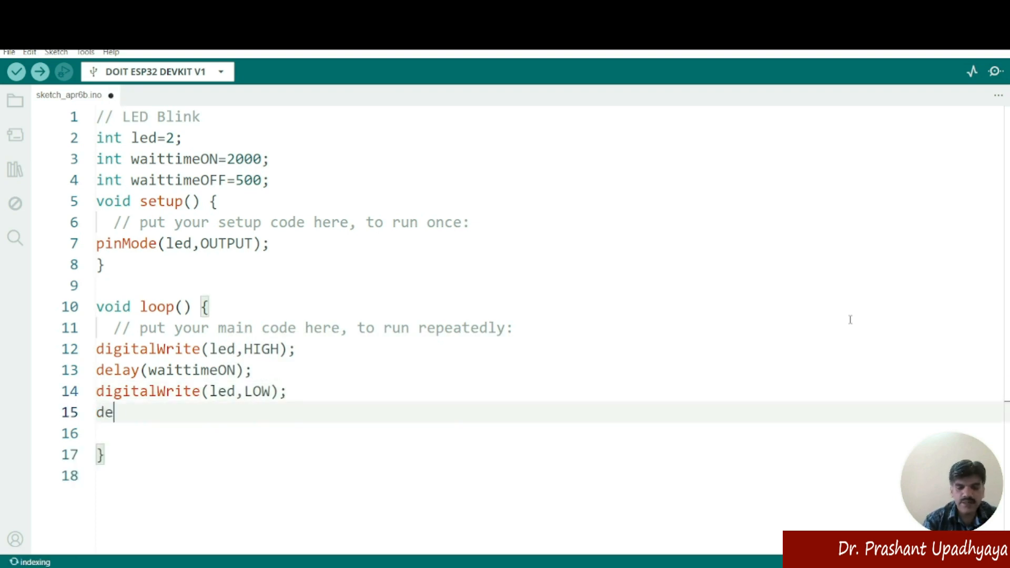
text(lay())
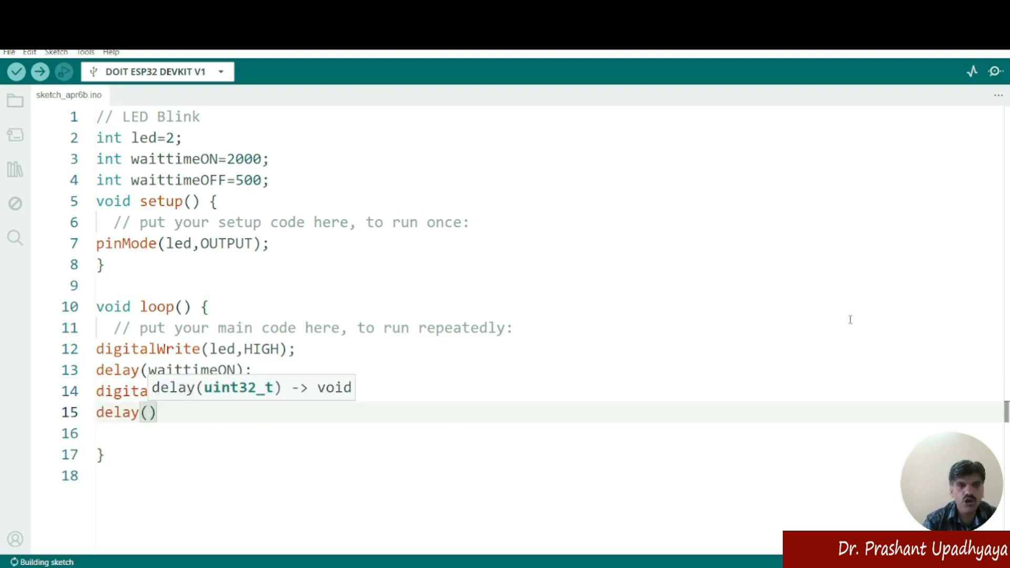
text(waittimeOF)
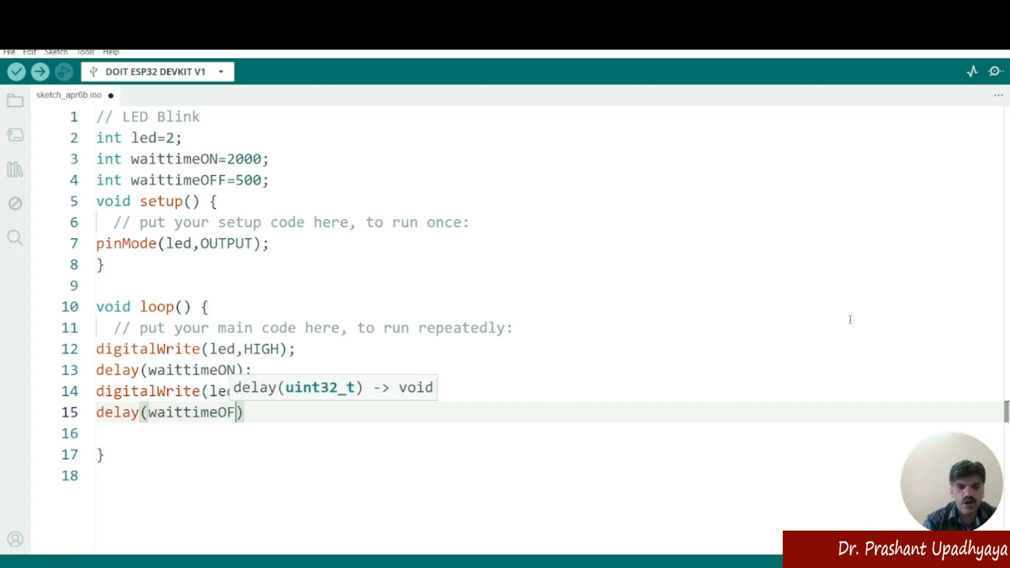
click(15, 71)
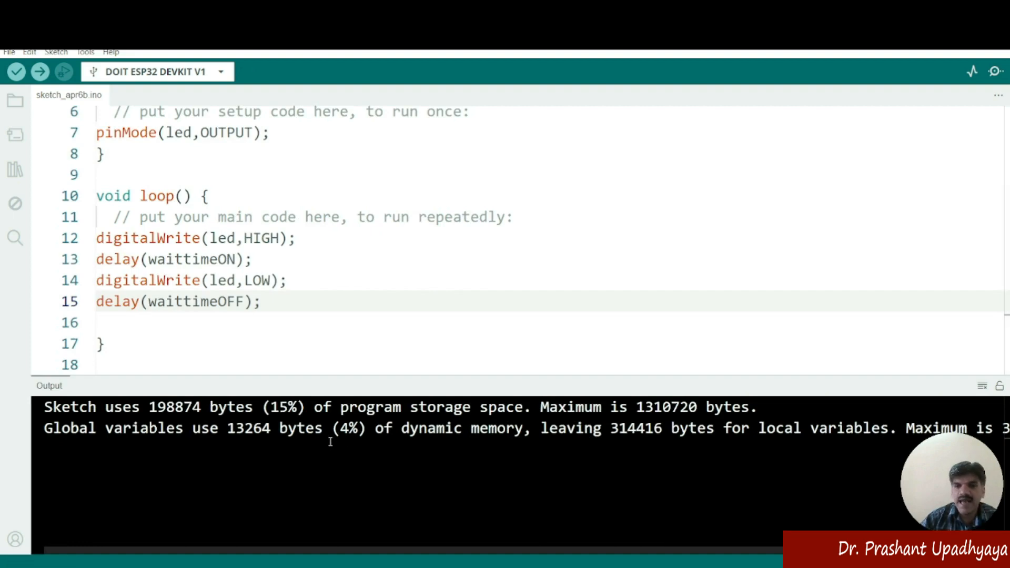
Upload the verified blink sketch to the ESP32 board.
click(40, 72)
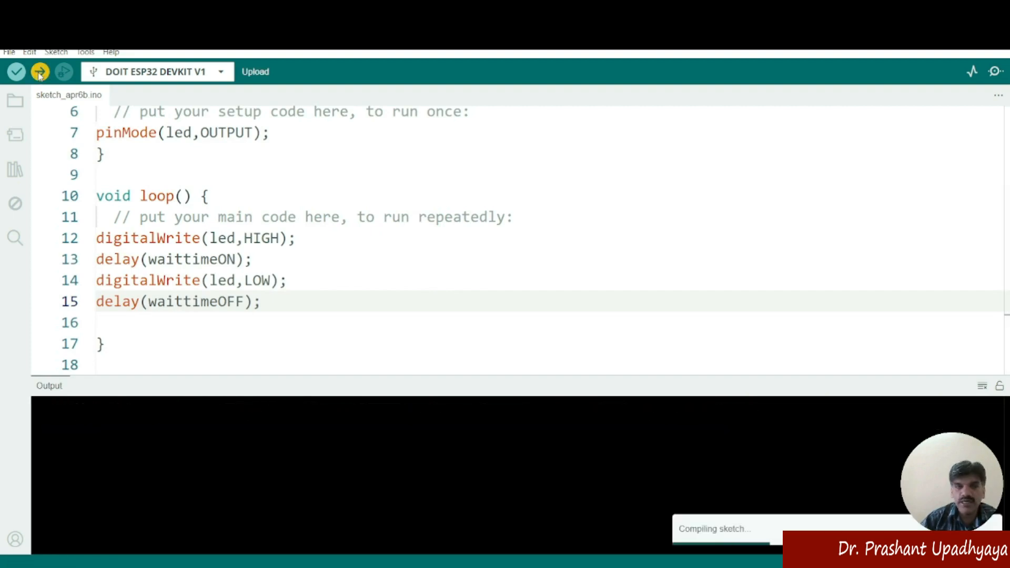